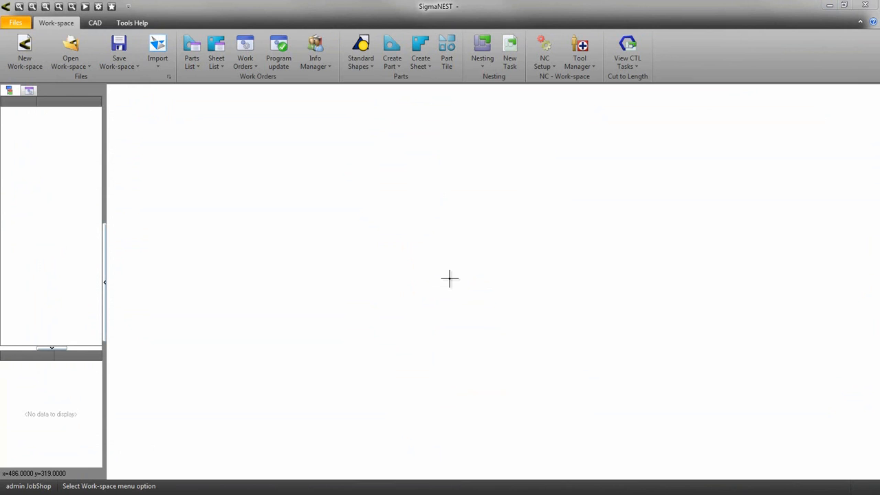
pyautogui.moveTo(165, 65)
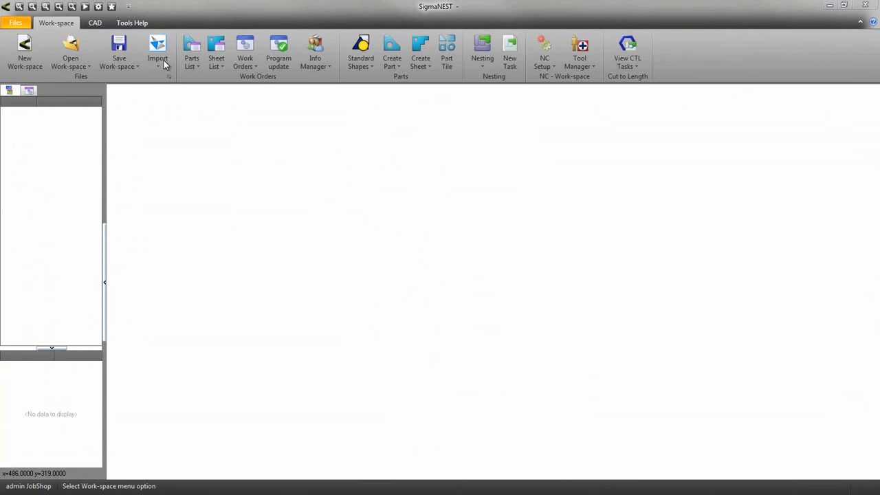
# Show the Import dropdown's list of importable file formats on the Work-space ribbon.
pyautogui.click(157, 52)
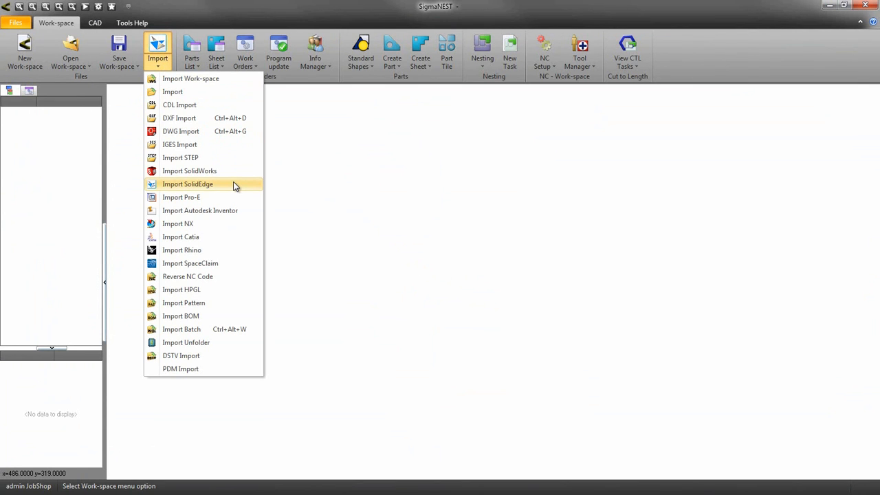
# Import the Solid Edge assembly Console.asm with Interactive Mapping selected.
pyautogui.click(187, 184)
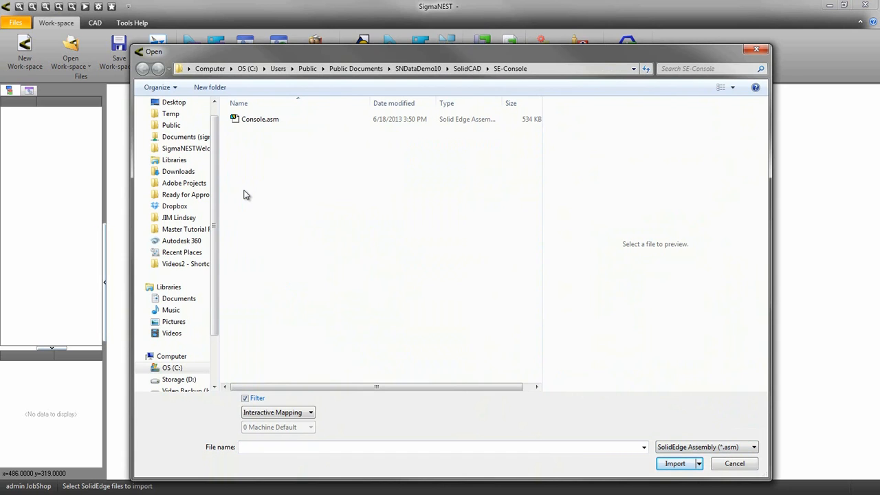
pyautogui.click(260, 118)
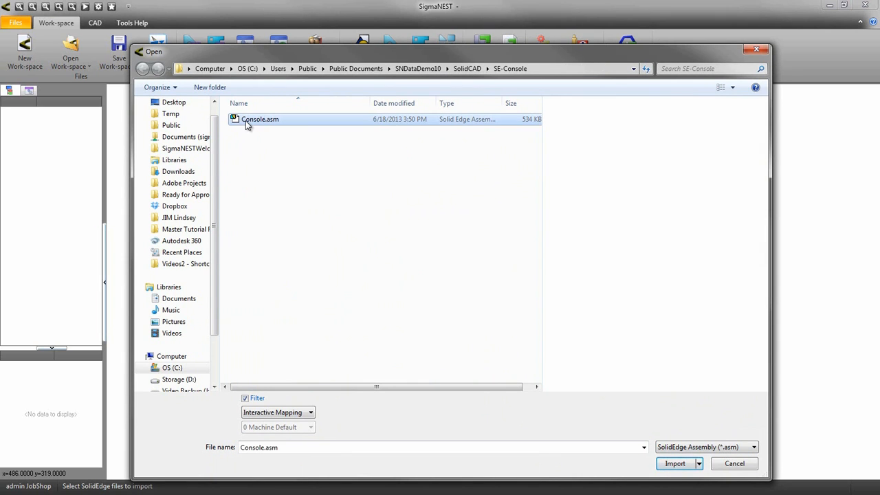
pyautogui.click(310, 412)
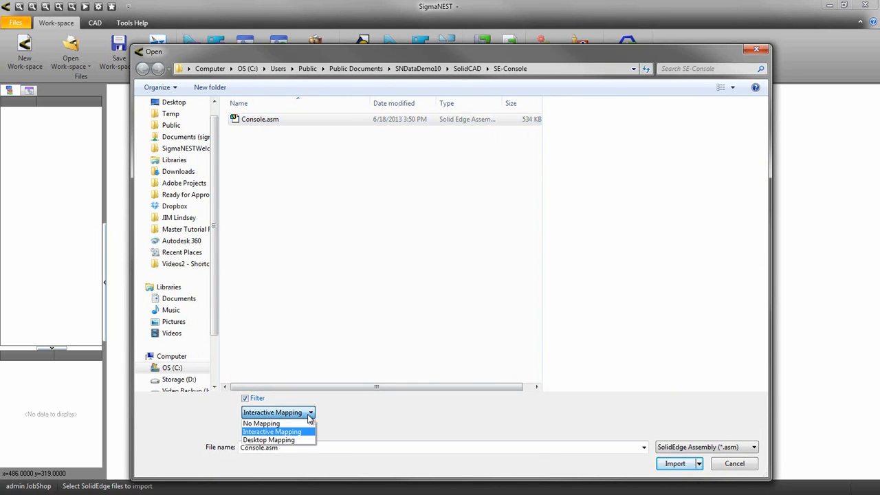
pyautogui.click(272, 432)
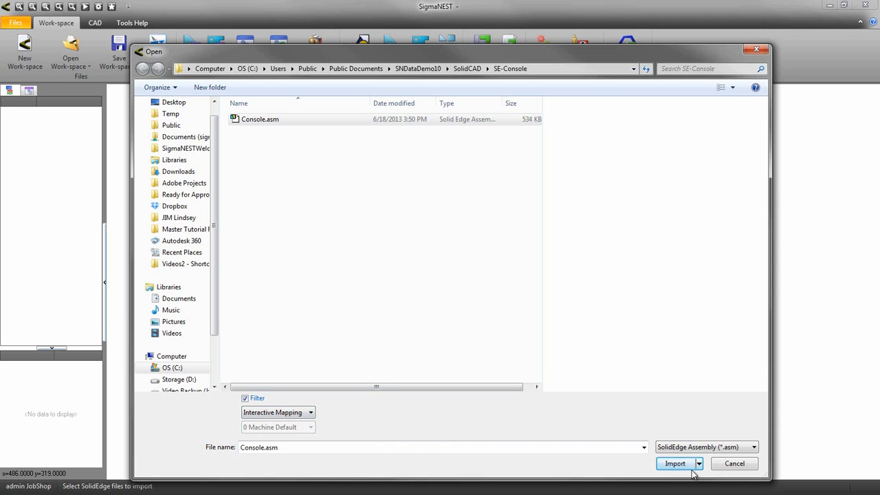
pyautogui.click(675, 464)
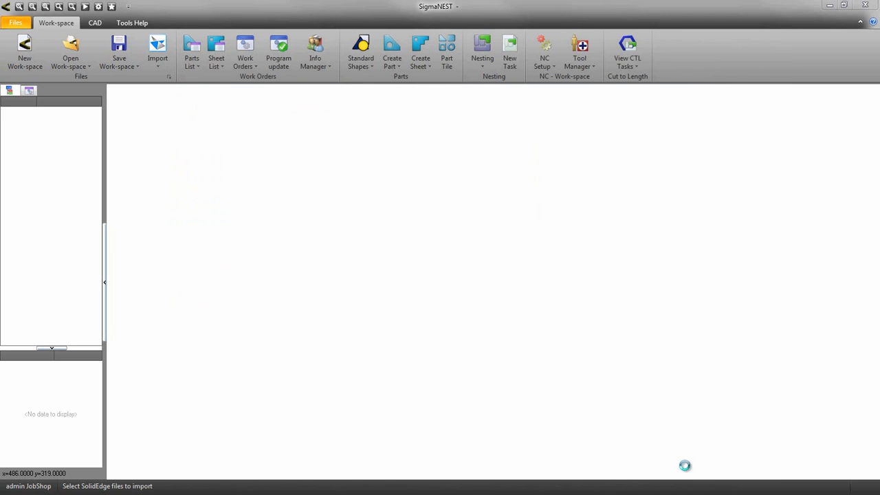
# Switch the SolidCad Desktop dialog to its SolidEdge settings for Console.asm's parts.
pyautogui.click(156, 52)
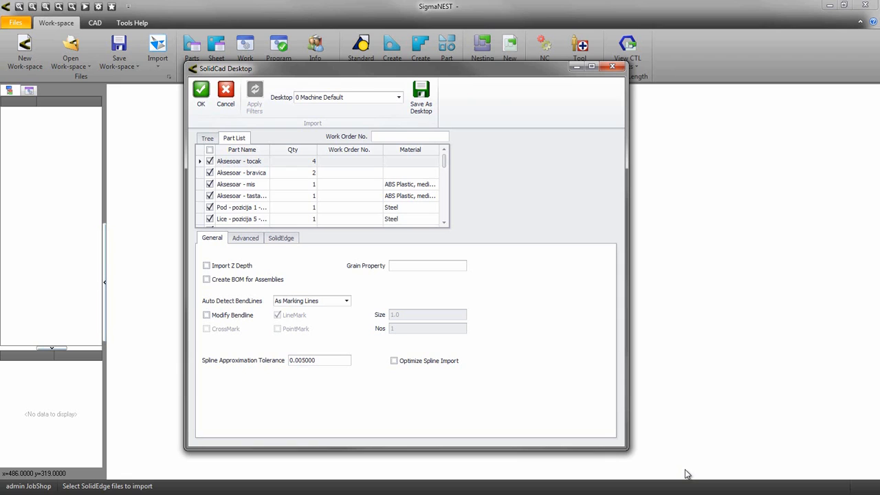
pyautogui.moveTo(303, 250)
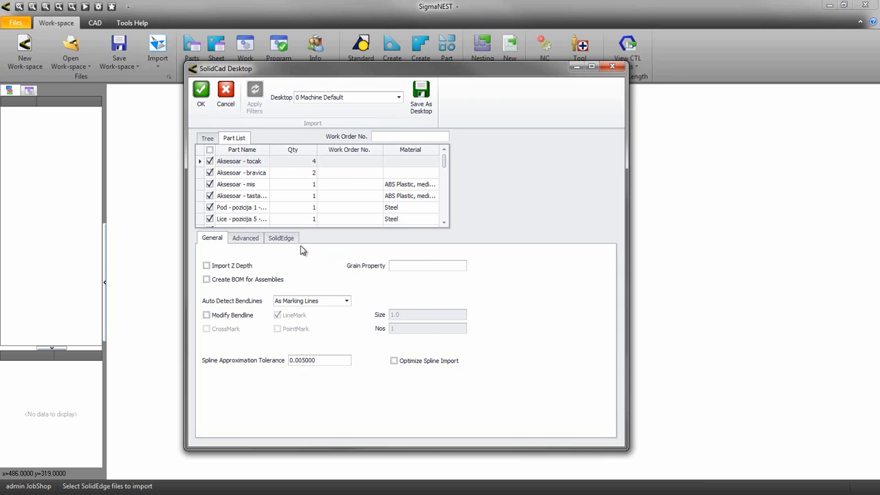
pyautogui.click(281, 237)
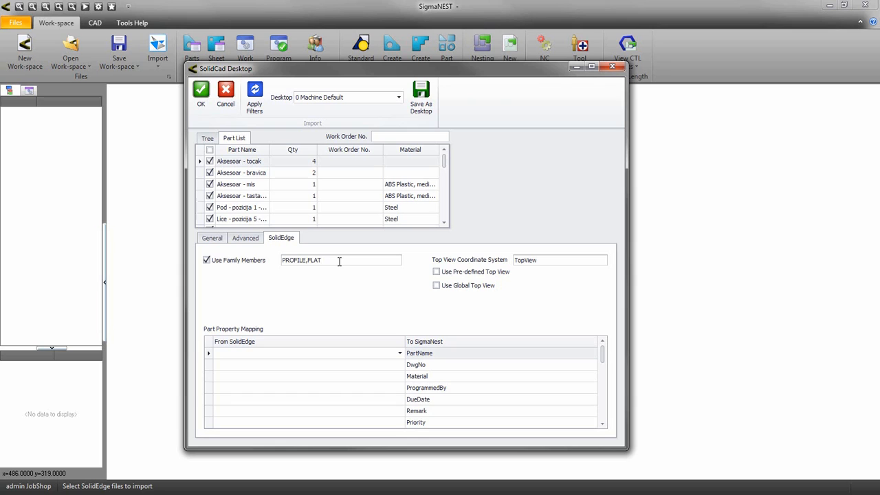
# Turn off Use Family Members and uncheck the four Aksessar accessory rows in the Part List.
pyautogui.click(206, 260)
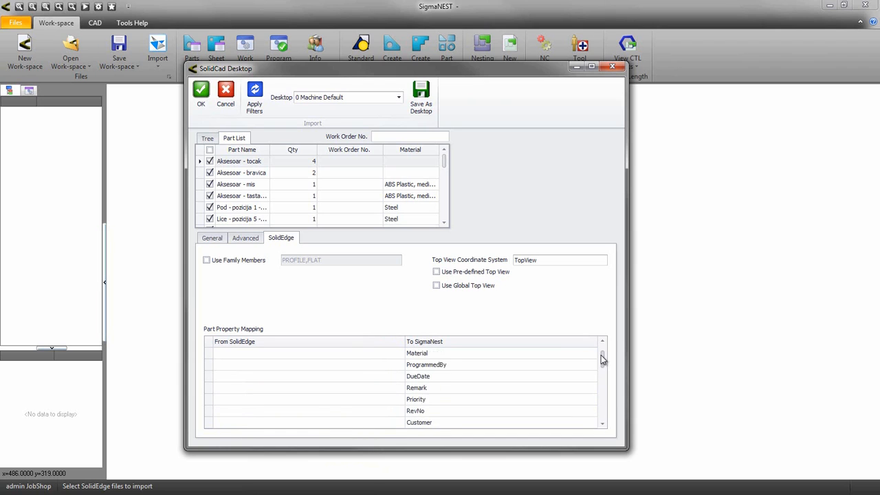
pyautogui.scroll(3)
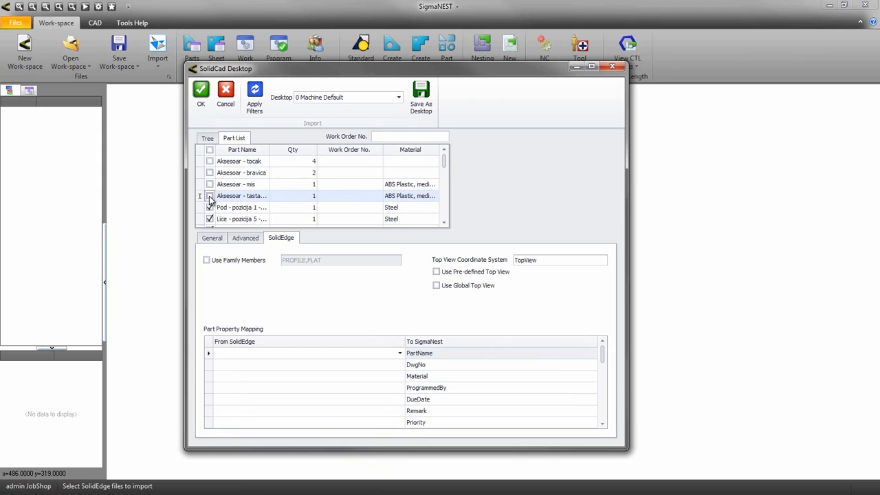
# Save the settings as the 'SolidEdge Filter' desktop and accept them to continue importing.
pyautogui.click(209, 195)
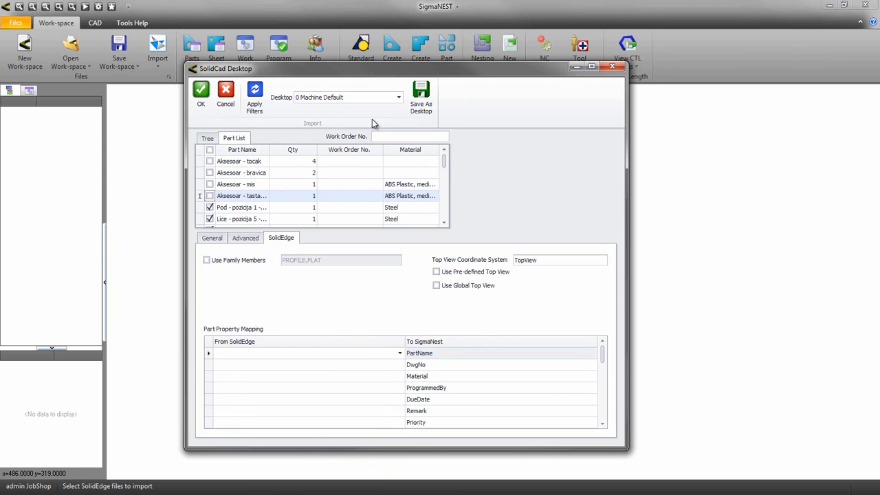
pyautogui.click(421, 96)
pyautogui.write('SolidEdge Filter')
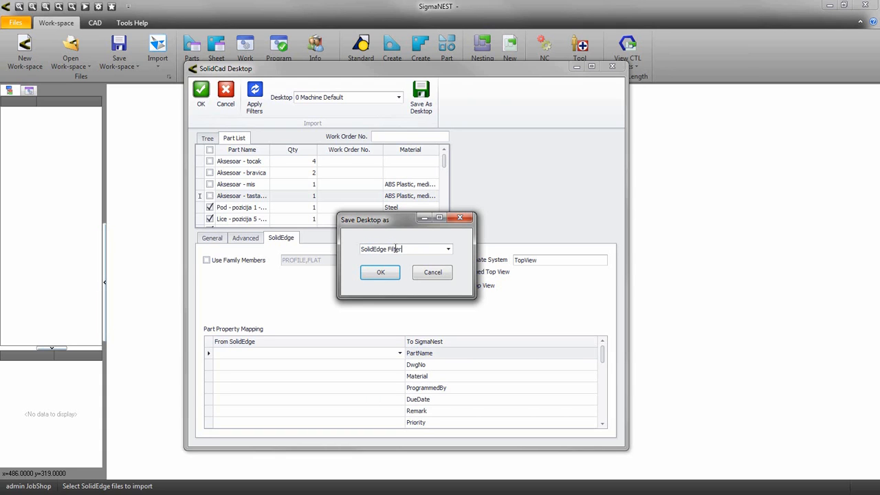
pyautogui.click(379, 272)
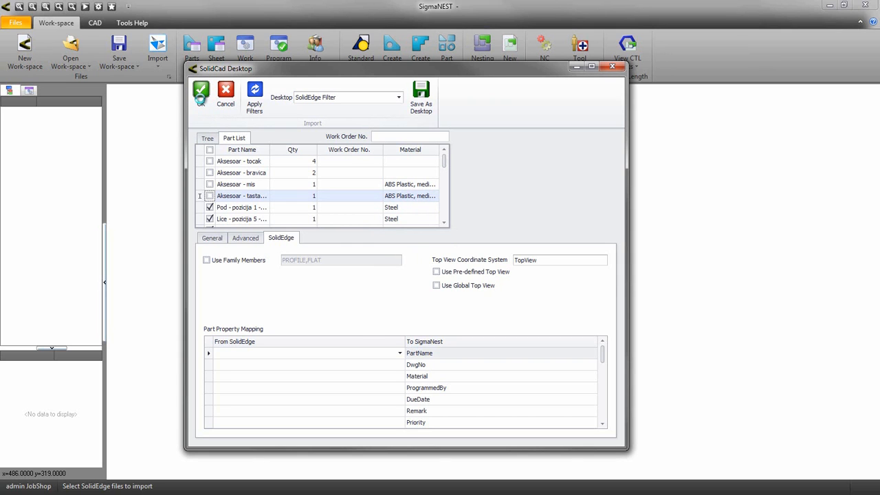
pyautogui.click(201, 93)
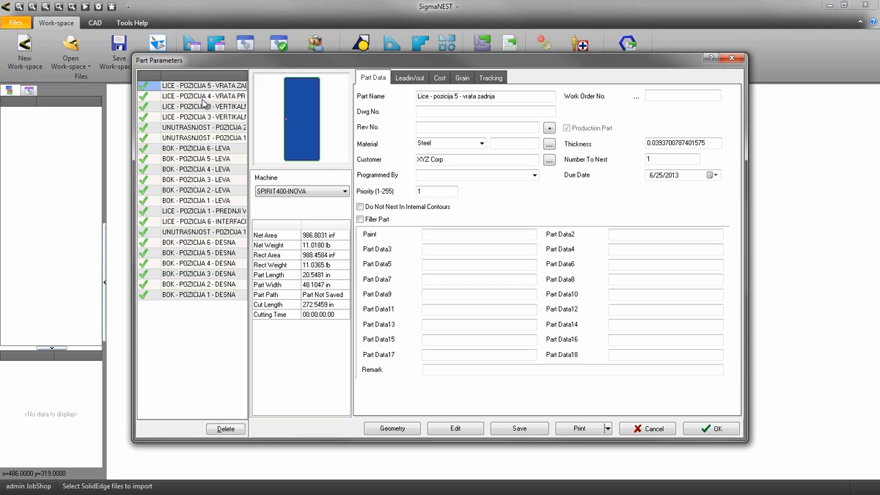
pyautogui.moveTo(201, 98)
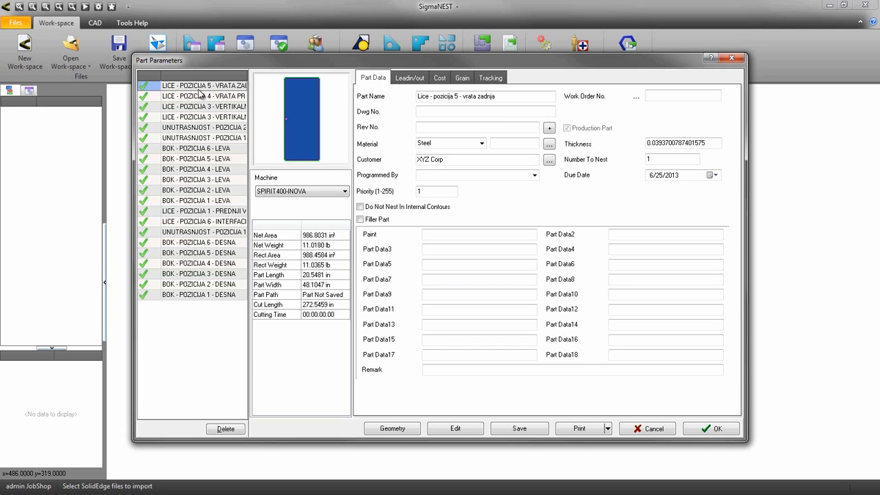
# Review parameters of parts such as 'Bok - pozicija 4 - DESNA' and place all parts in the workspace.
pyautogui.click(203, 137)
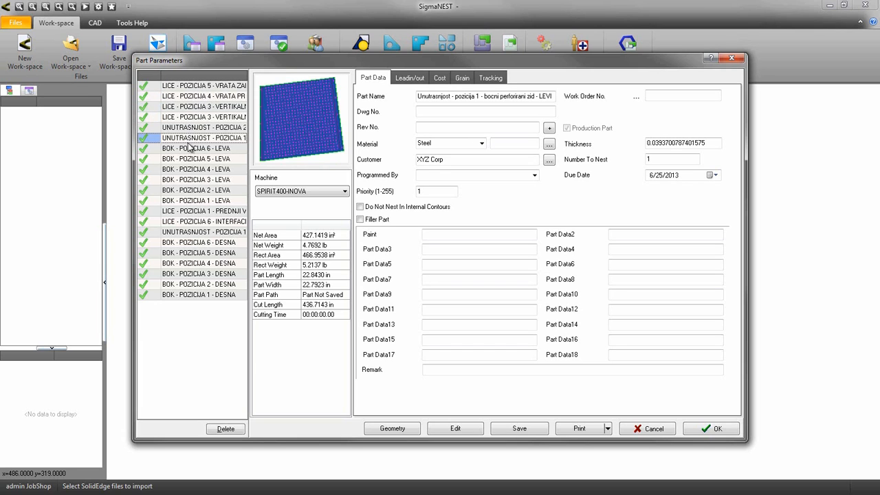
pyautogui.click(198, 264)
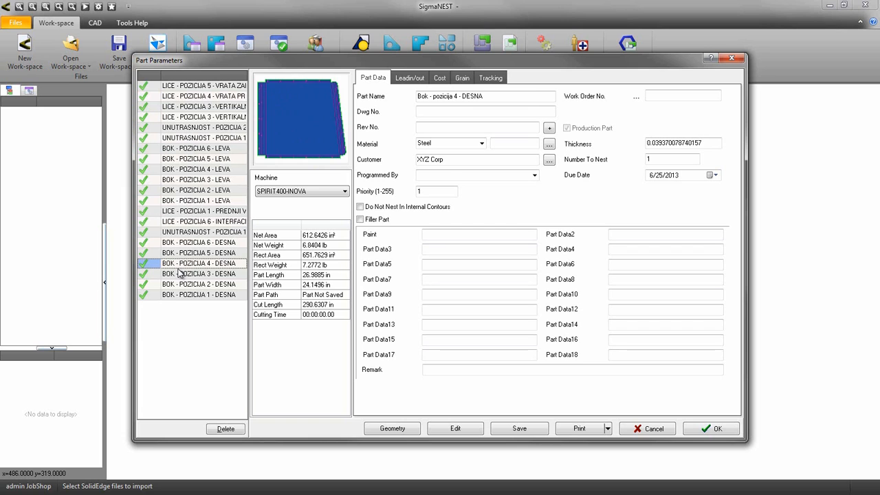
pyautogui.click(709, 429)
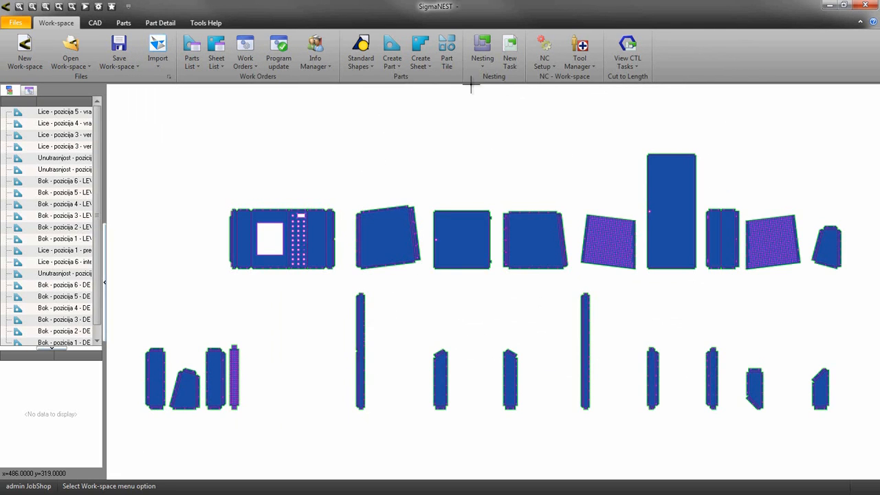
pyautogui.moveTo(447, 48)
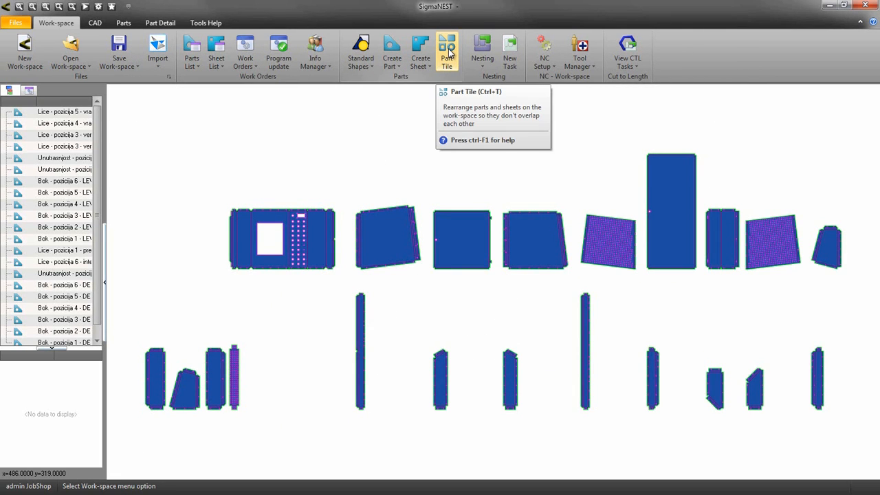